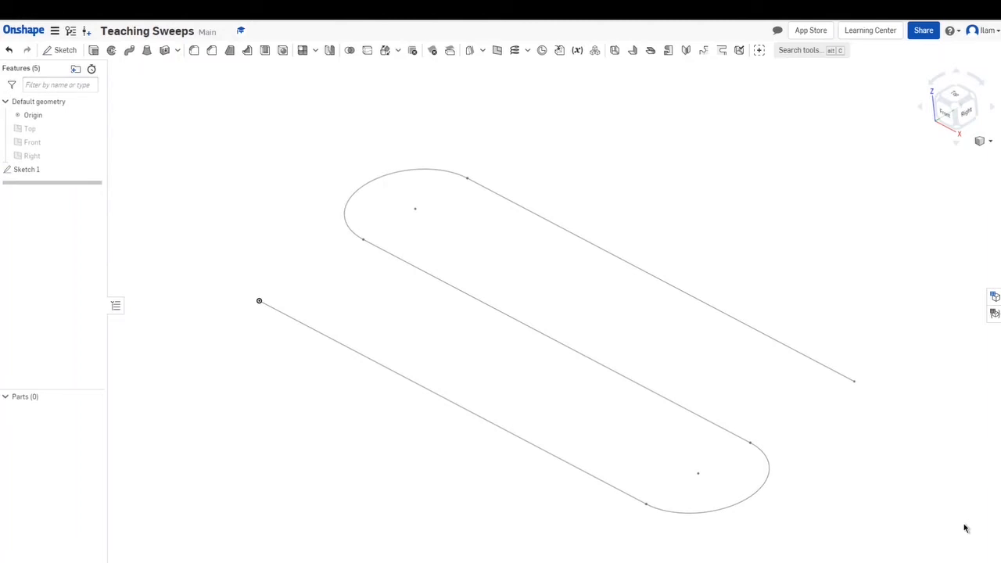
mouse_move(446, 478)
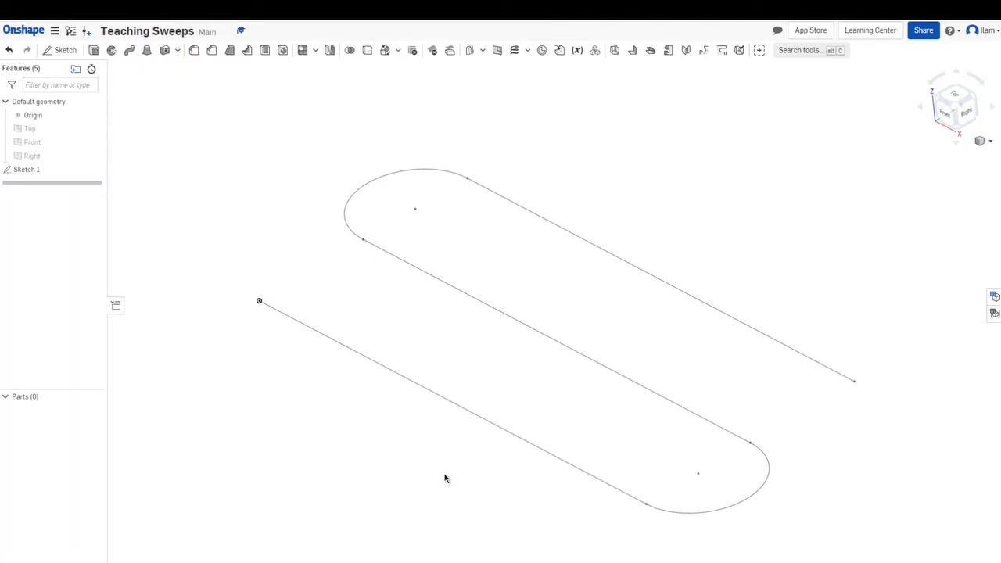
mouse_move(480, 272)
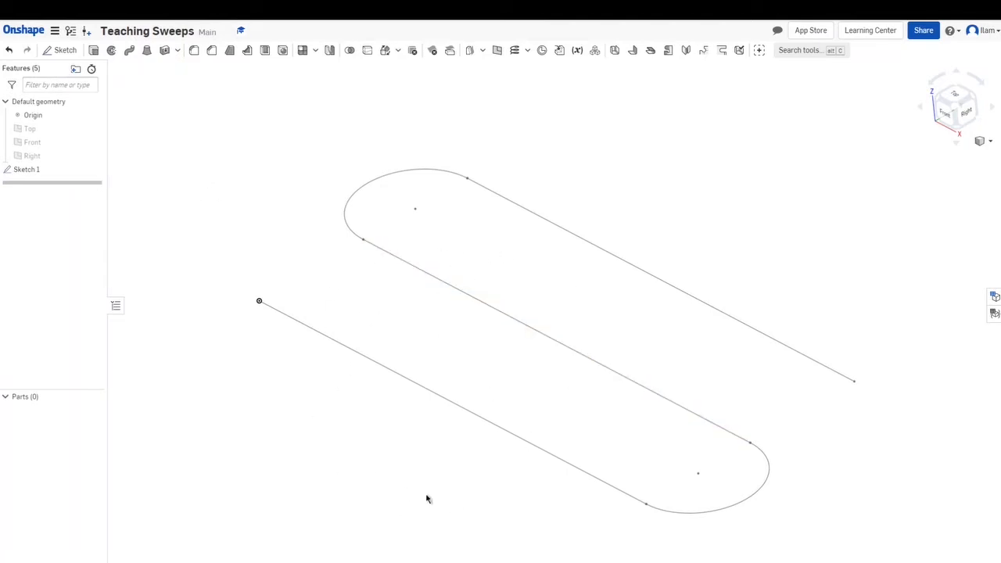
mouse_move(656, 278)
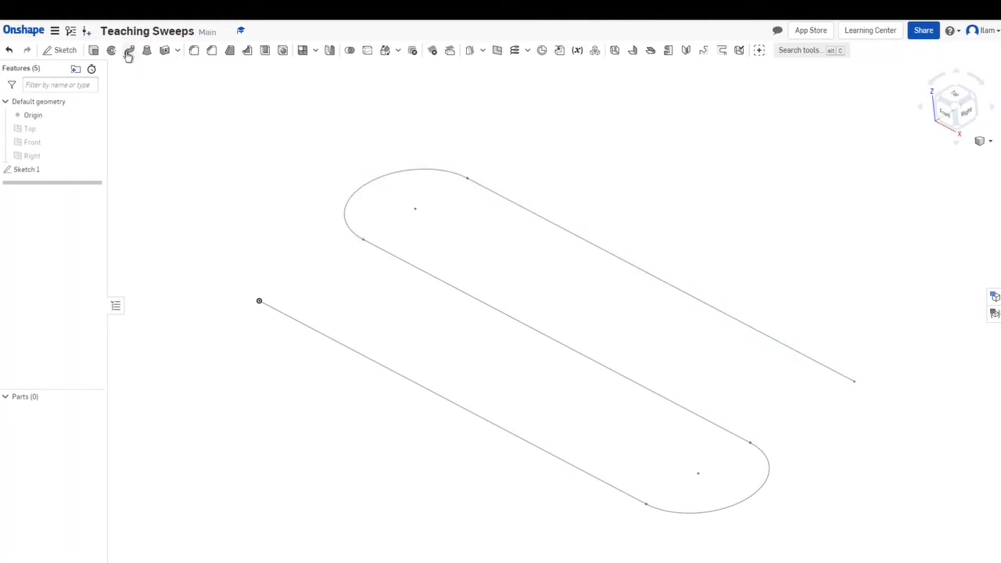
mouse_move(128, 50)
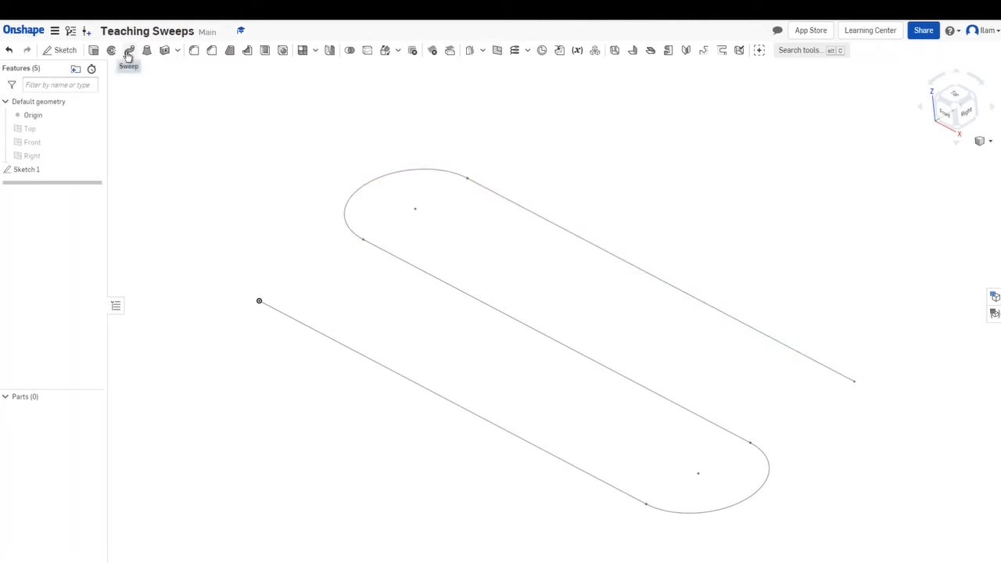
mouse_move(128, 50)
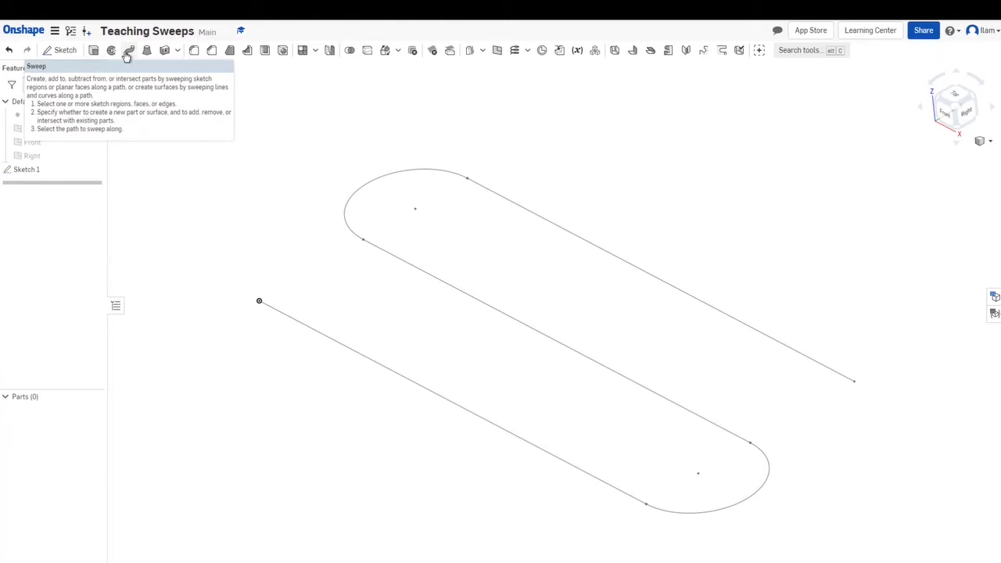
mouse_move(356, 472)
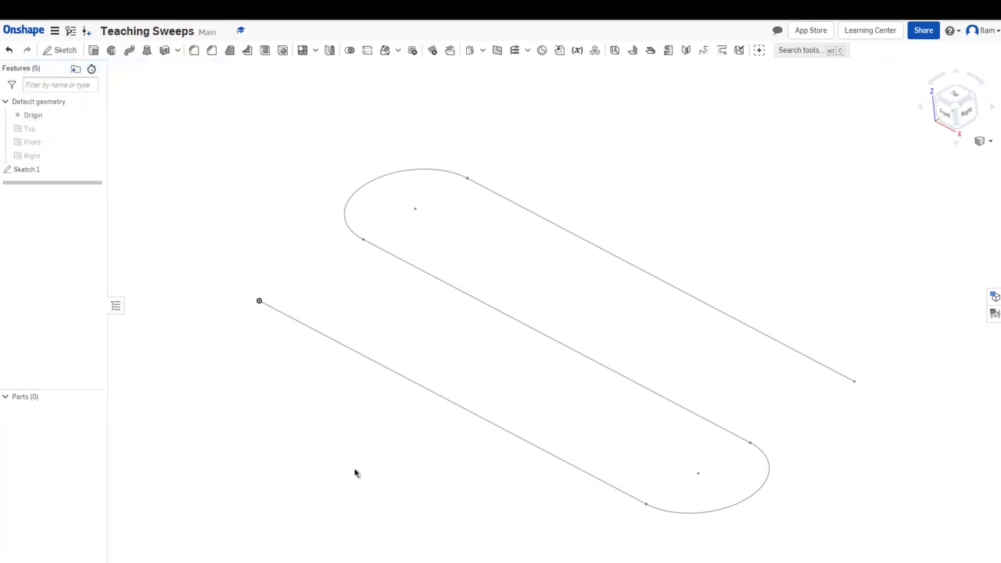
mouse_move(744, 166)
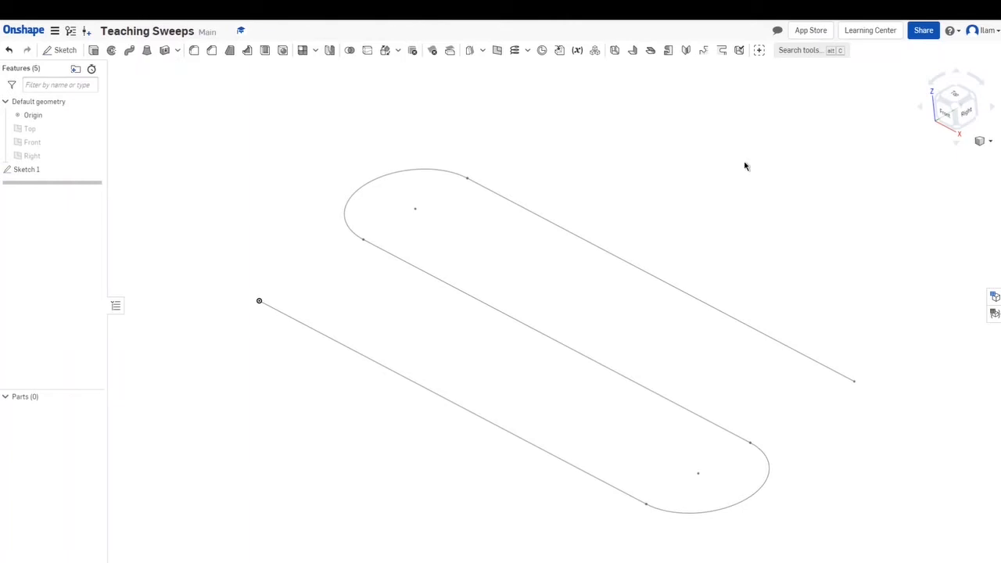
mouse_move(947, 419)
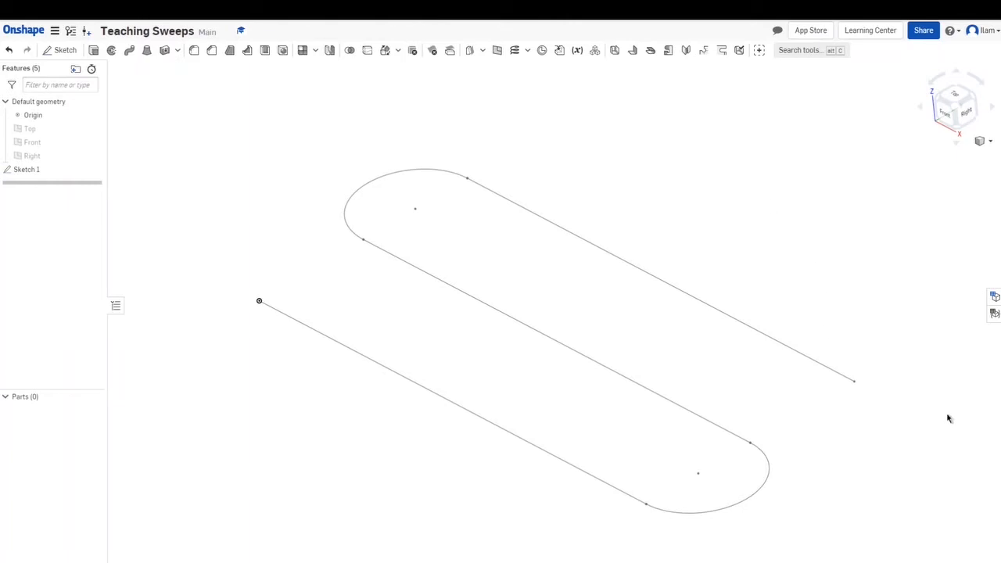
mouse_move(741, 300)
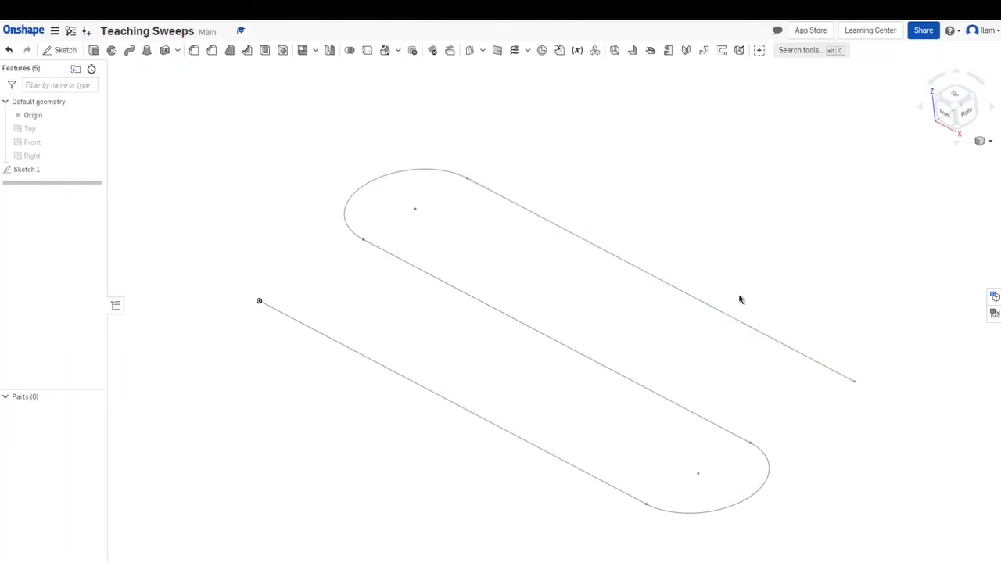
mouse_move(430, 160)
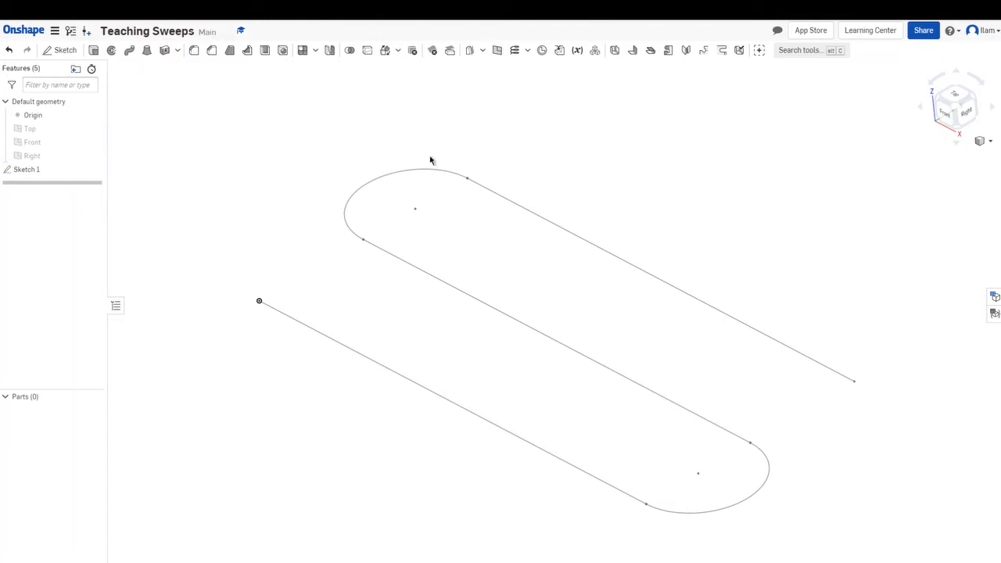
mouse_move(434, 438)
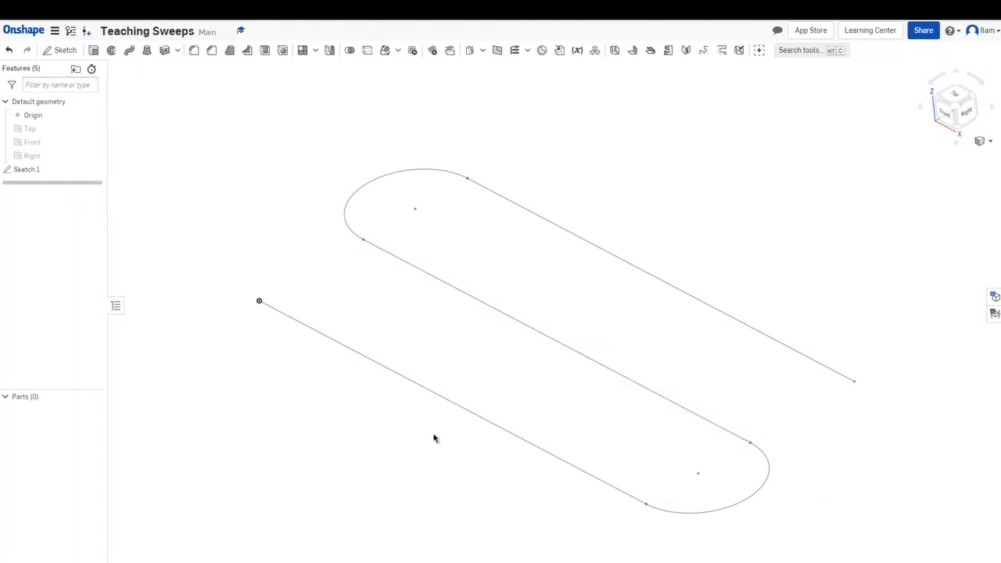
mouse_move(525, 194)
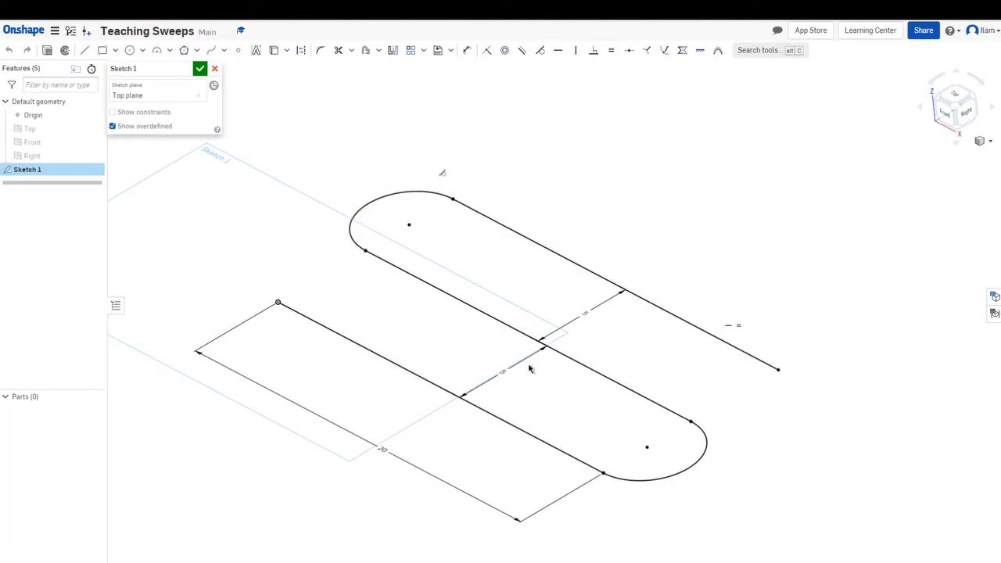
mouse_move(441, 419)
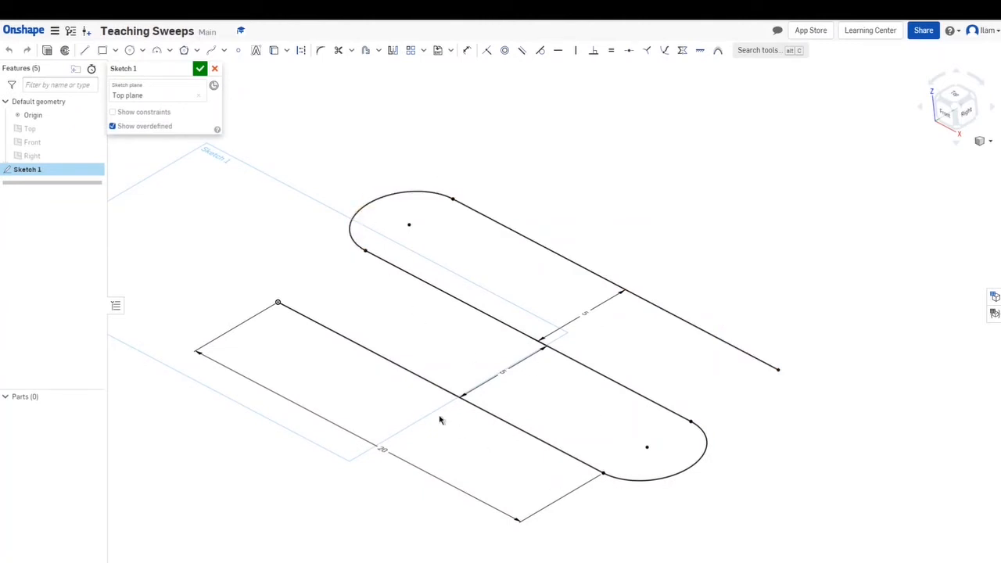
mouse_move(187, 87)
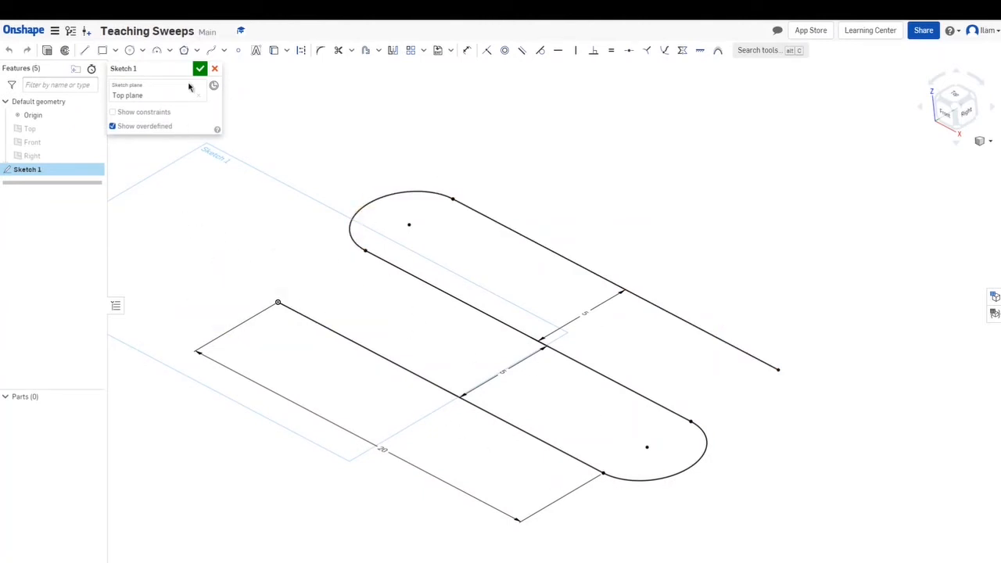
- Create Plane 1 as a Point-normal plane on the long line at its open endpoint
left_click(201, 69)
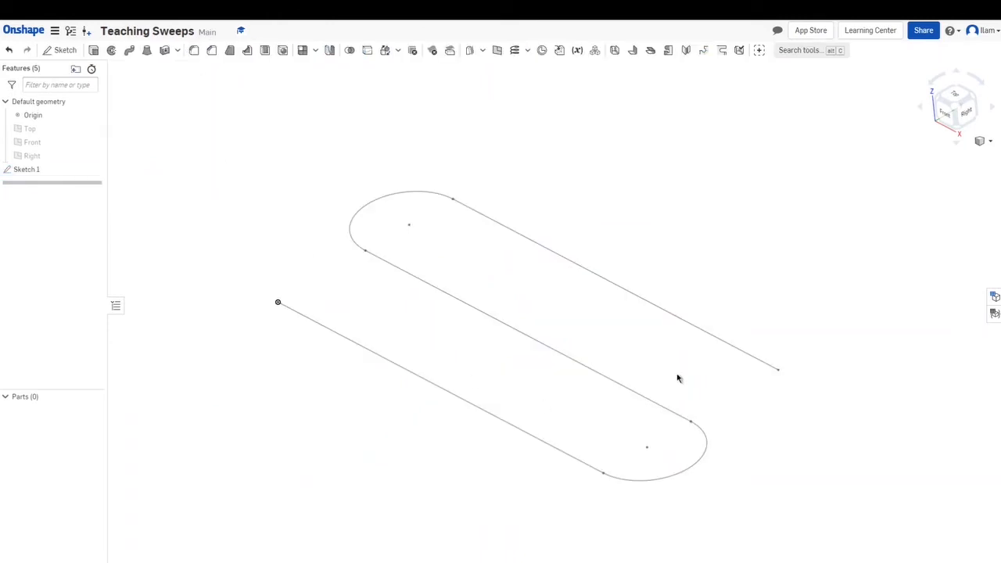
mouse_move(791, 275)
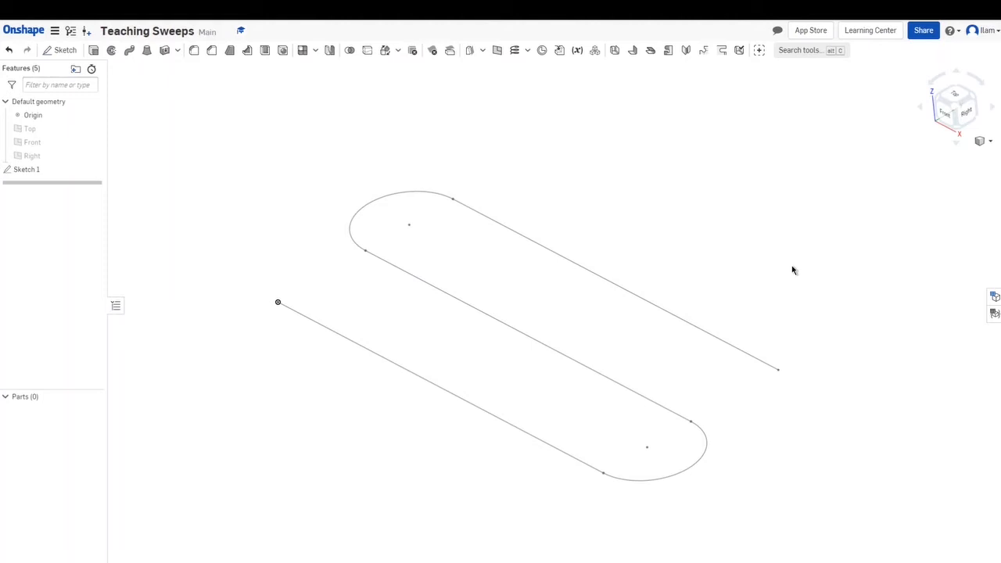
mouse_move(704, 441)
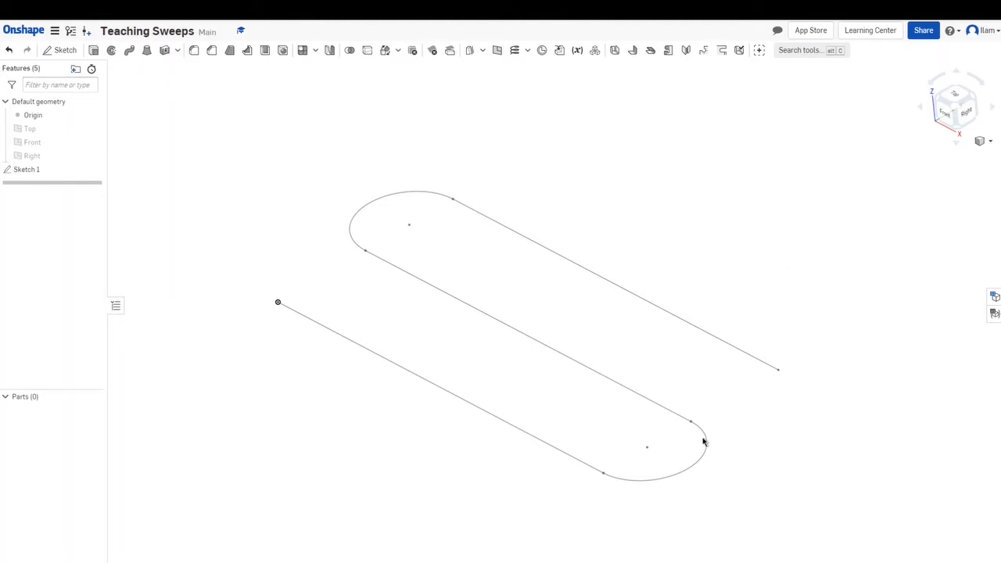
mouse_move(756, 339)
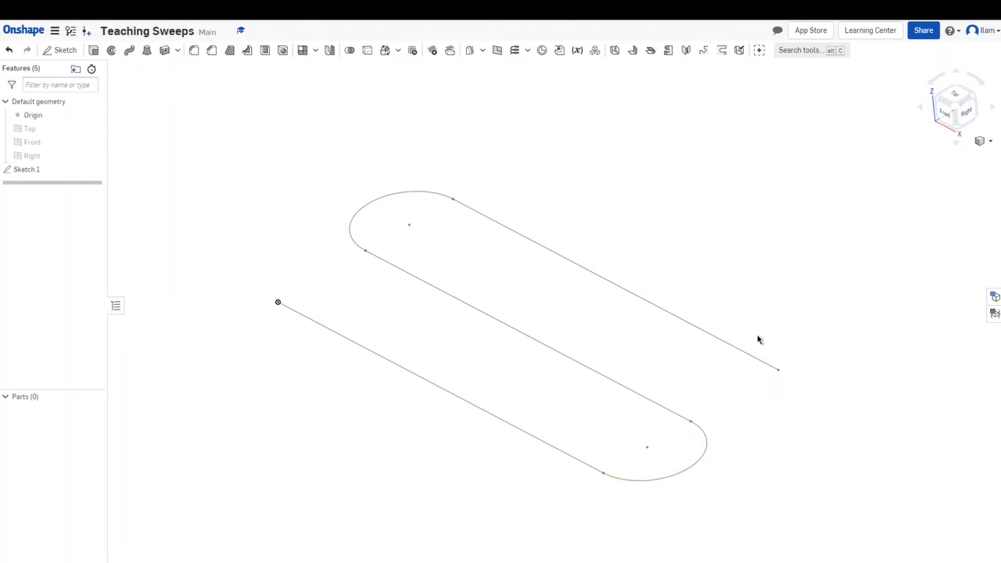
mouse_move(741, 346)
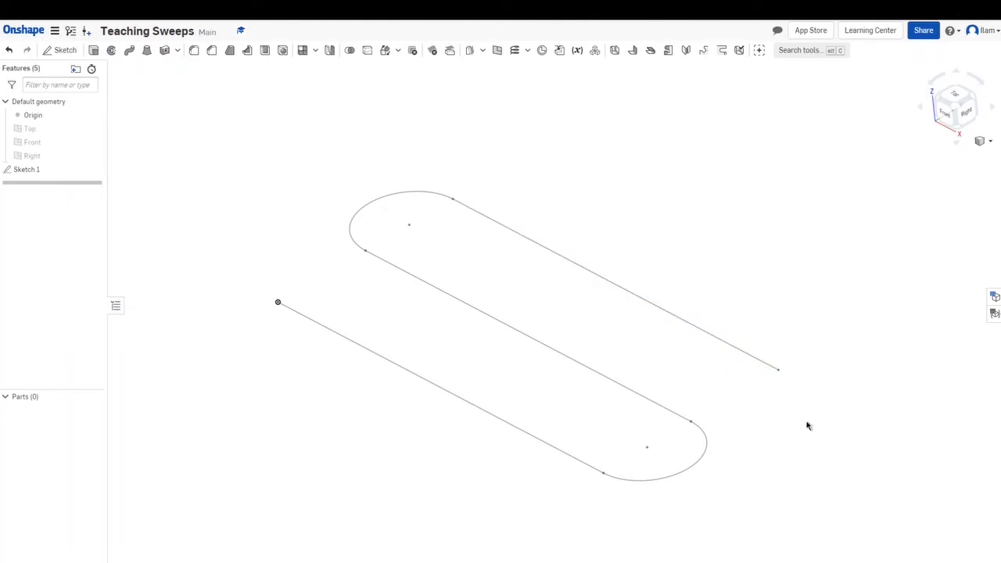
mouse_move(525, 163)
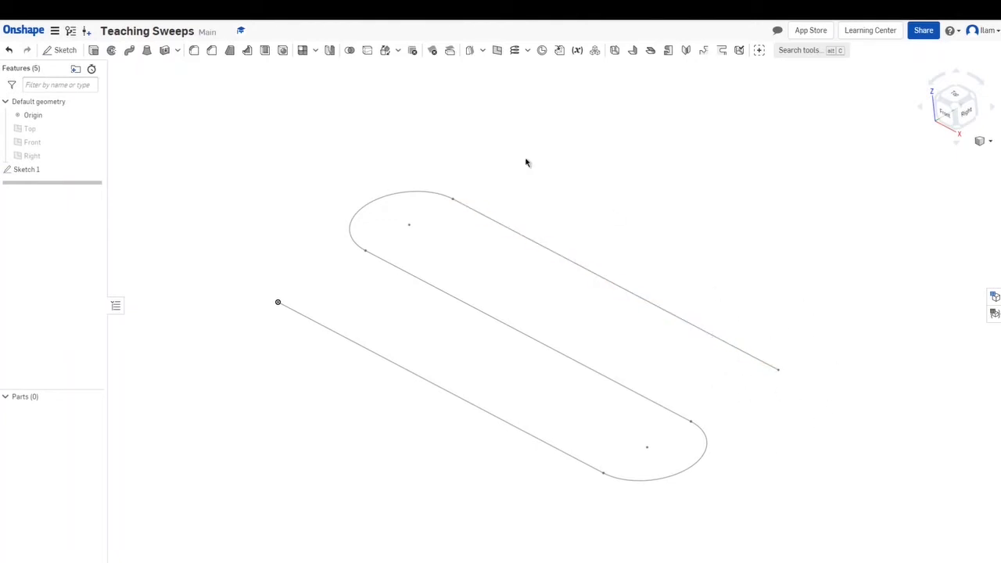
mouse_move(794, 522)
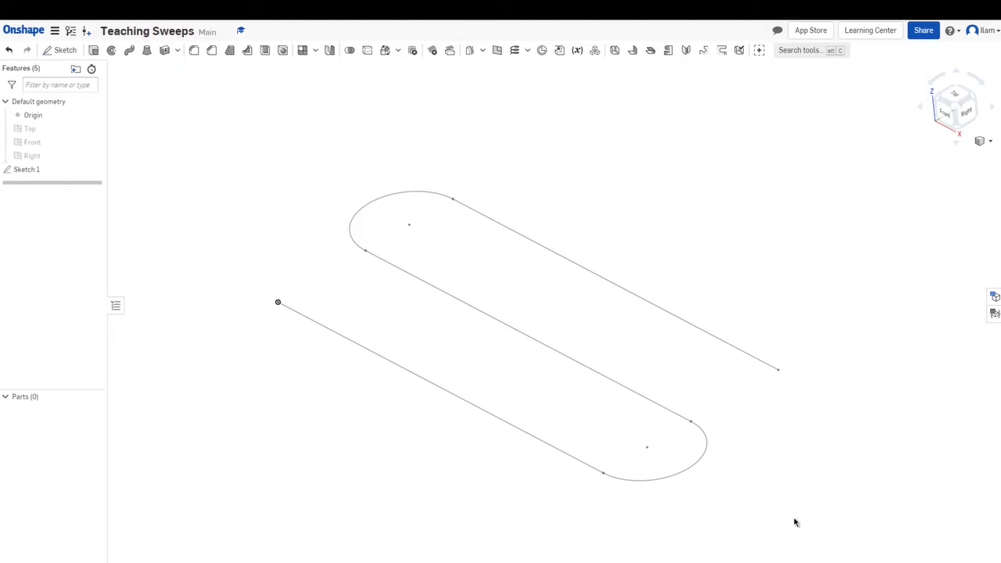
mouse_move(775, 397)
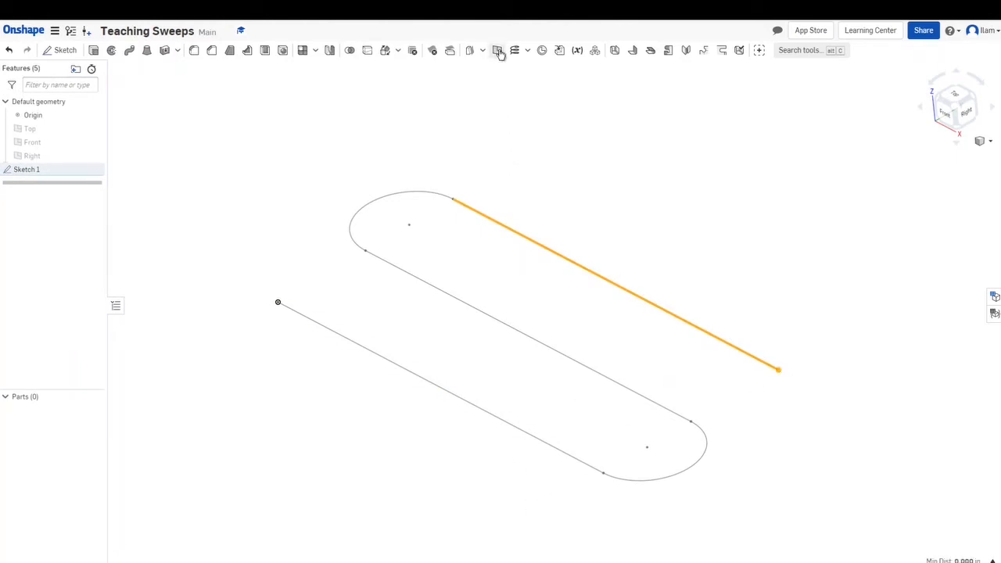
left_click(497, 50)
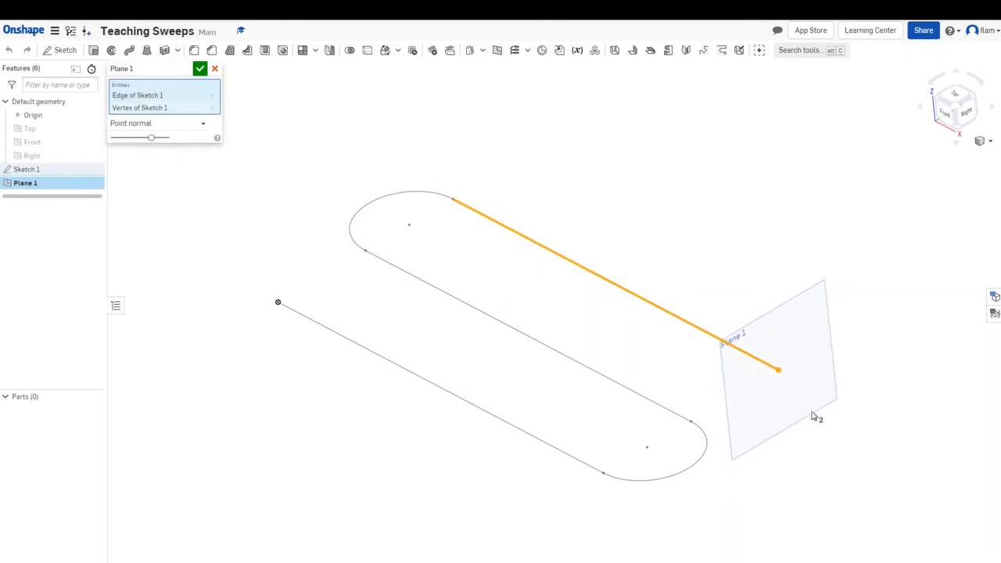
mouse_move(743, 416)
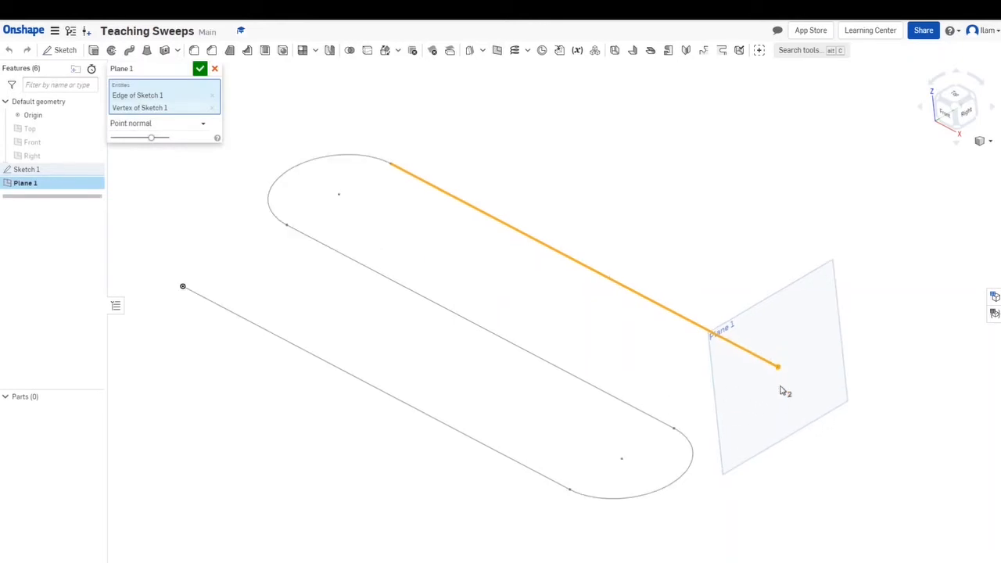
mouse_move(753, 350)
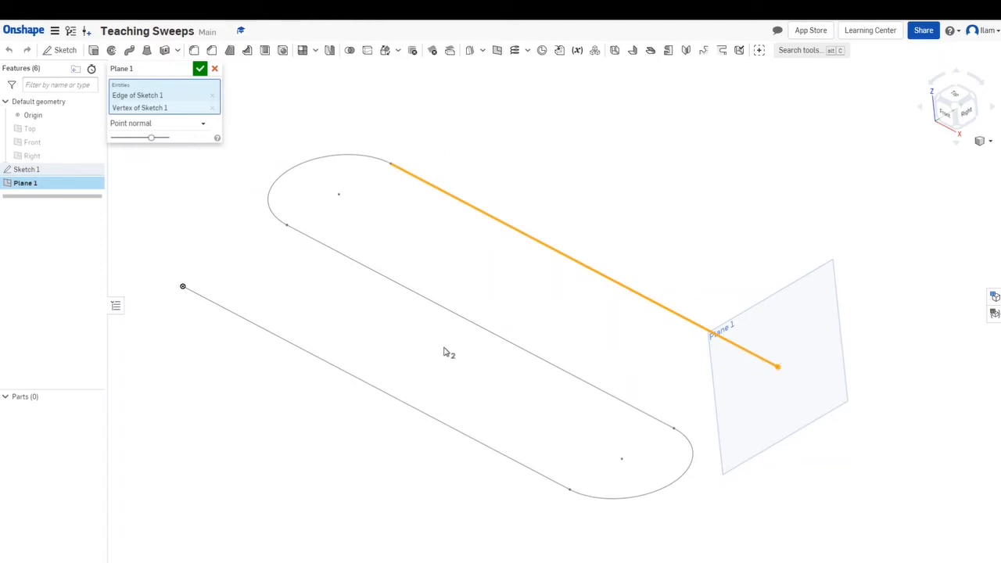
mouse_move(87, 327)
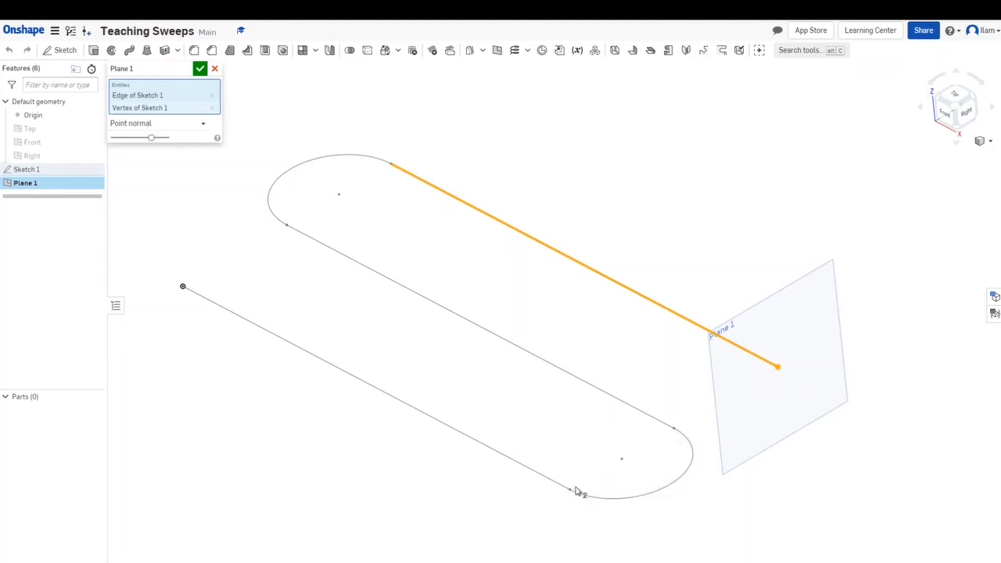
mouse_move(222, 160)
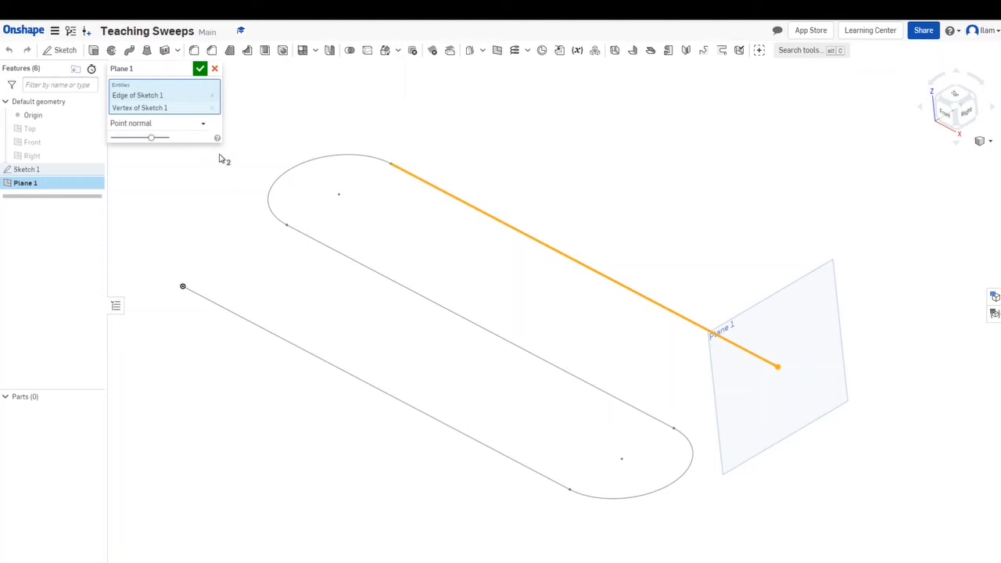
mouse_move(760, 319)
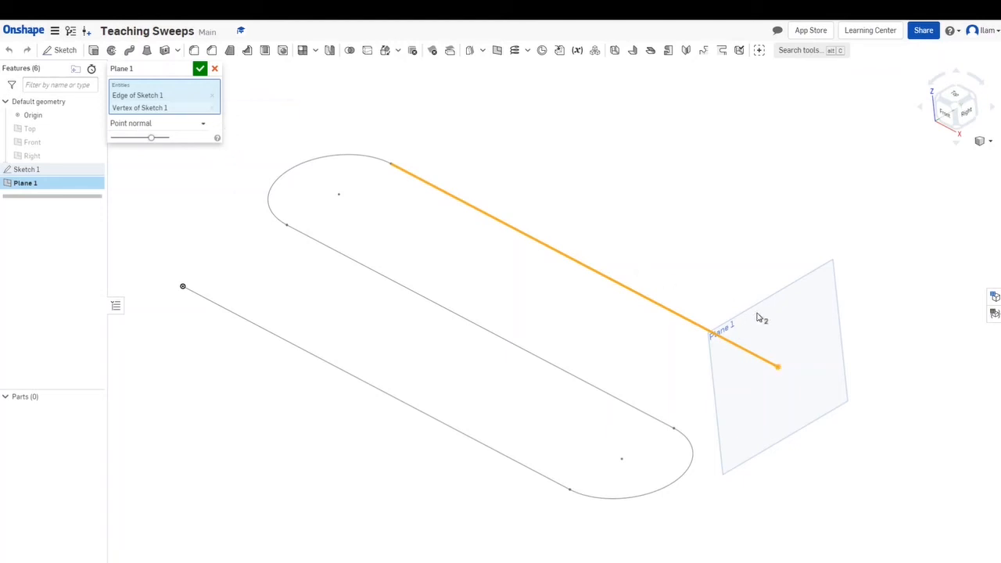
left_click(200, 69)
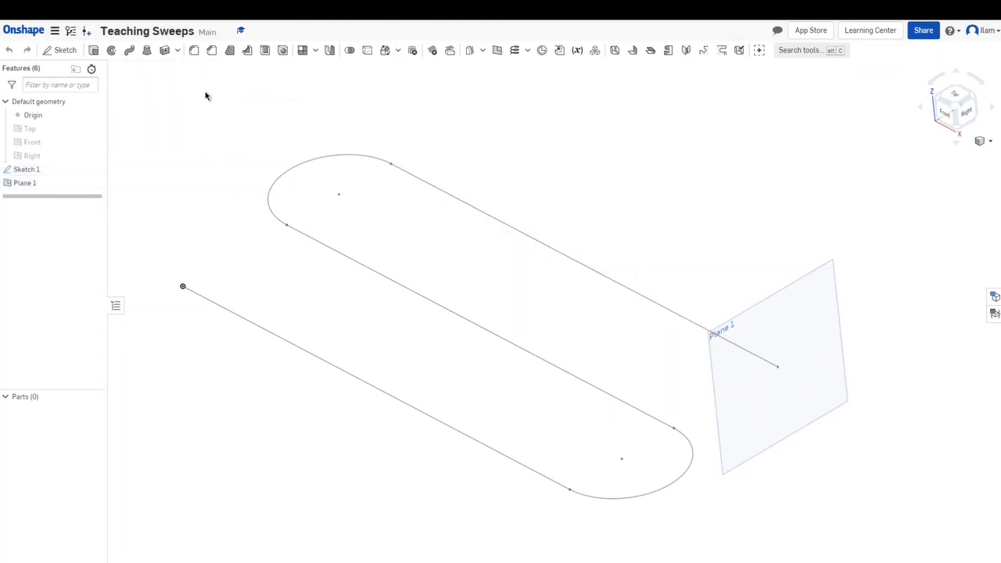
left_click(772, 368)
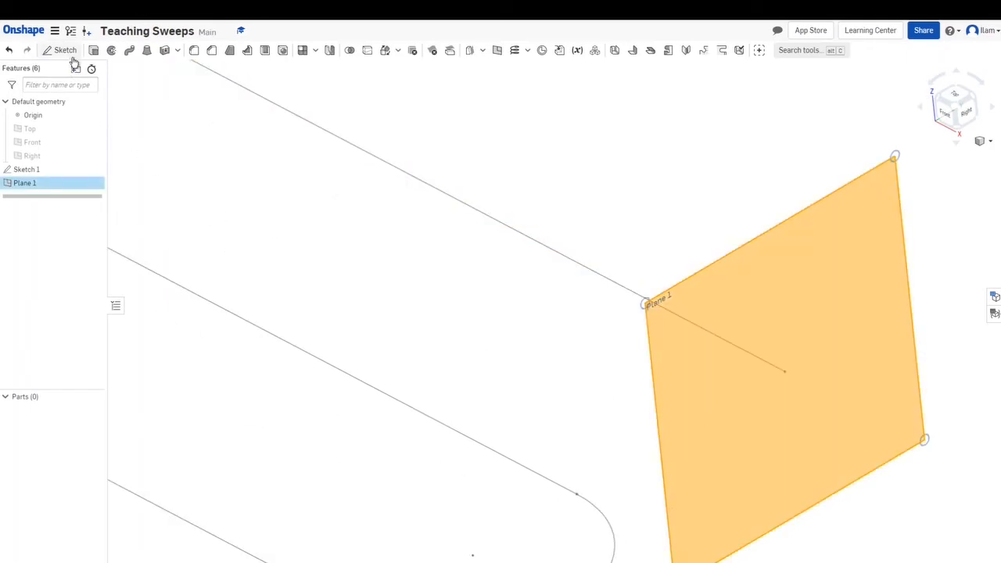
- Sketch 2 on Plane 1: a dimensioned circle centred on the line's endpoint
left_click(66, 49)
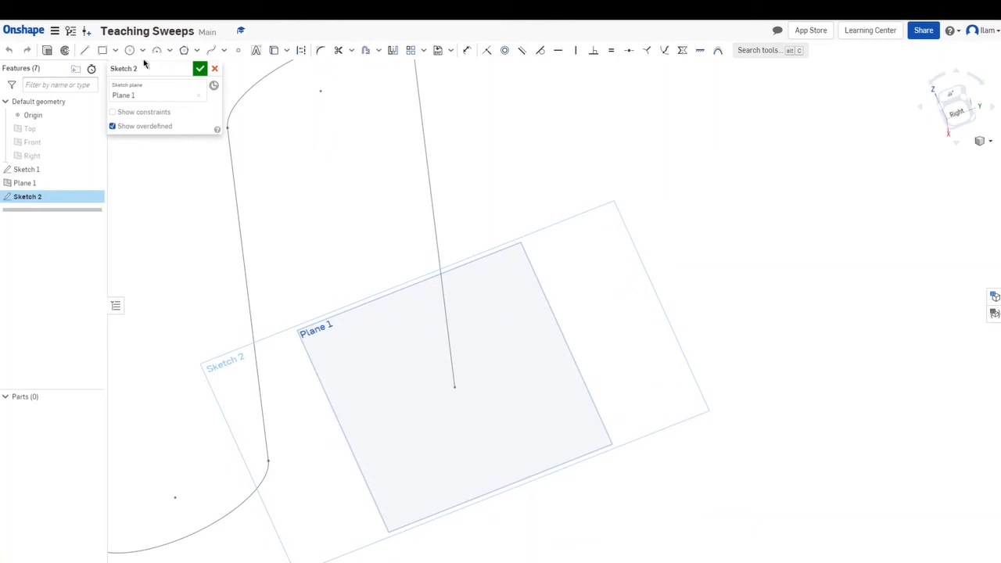
left_click(129, 50)
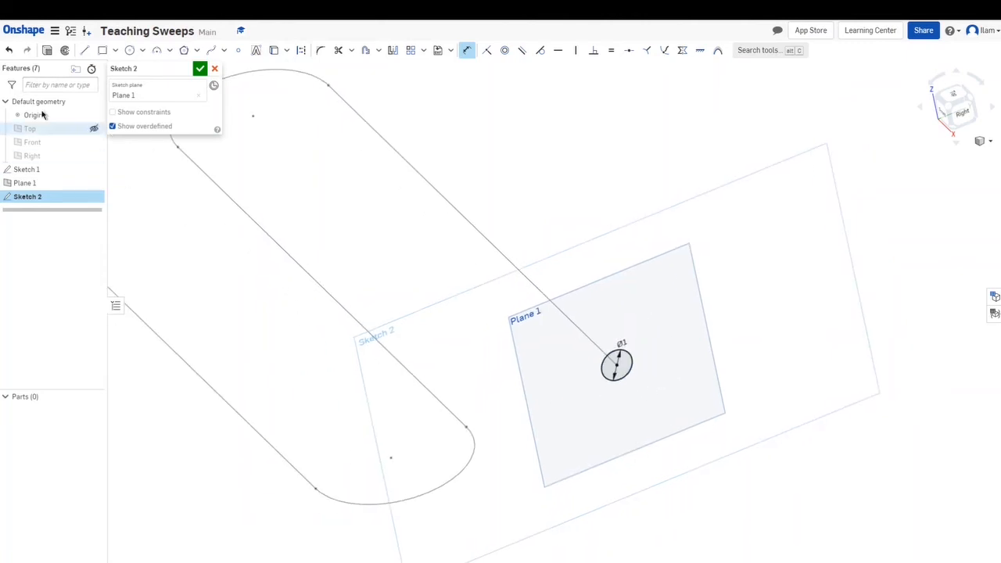
left_click(200, 69)
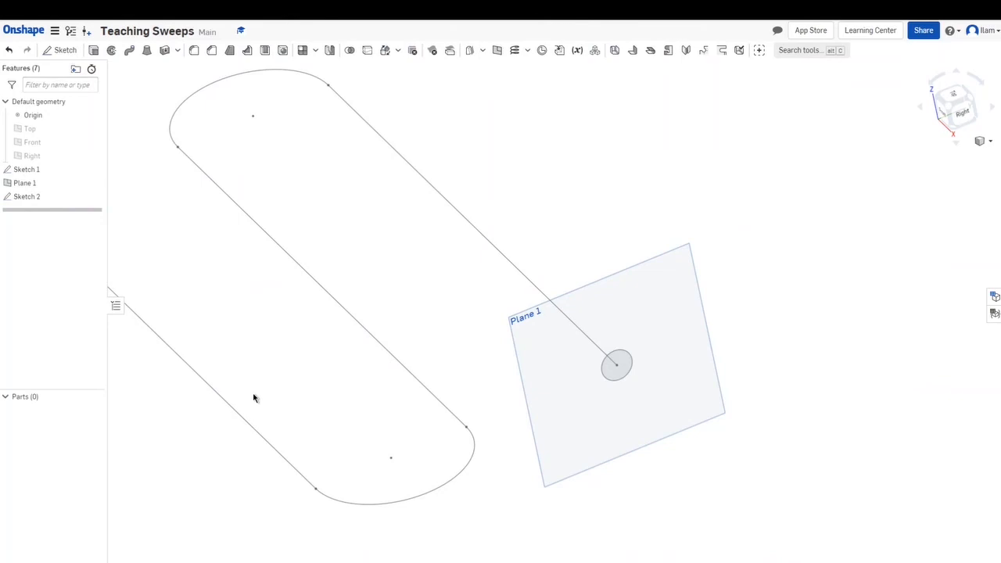
mouse_move(207, 247)
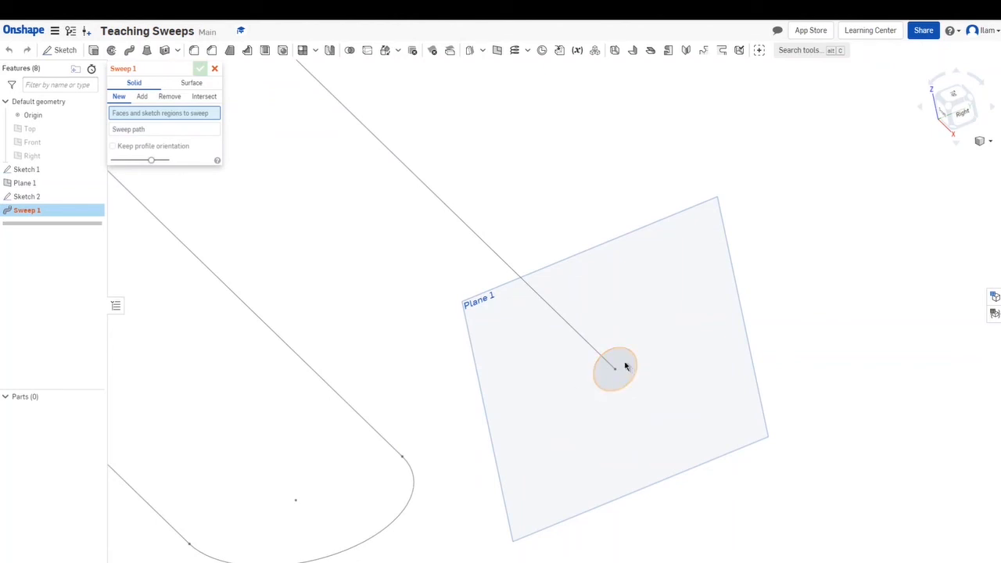
- Sweep the Sketch 2 circle along the Sketch 1 edges to form solid tube Part 1
left_click(614, 369)
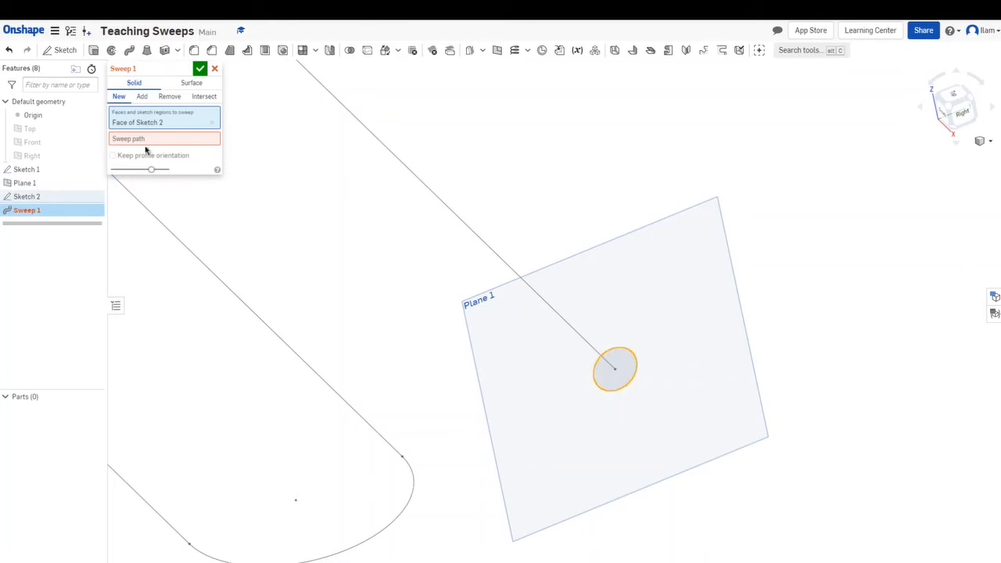
left_click(164, 138)
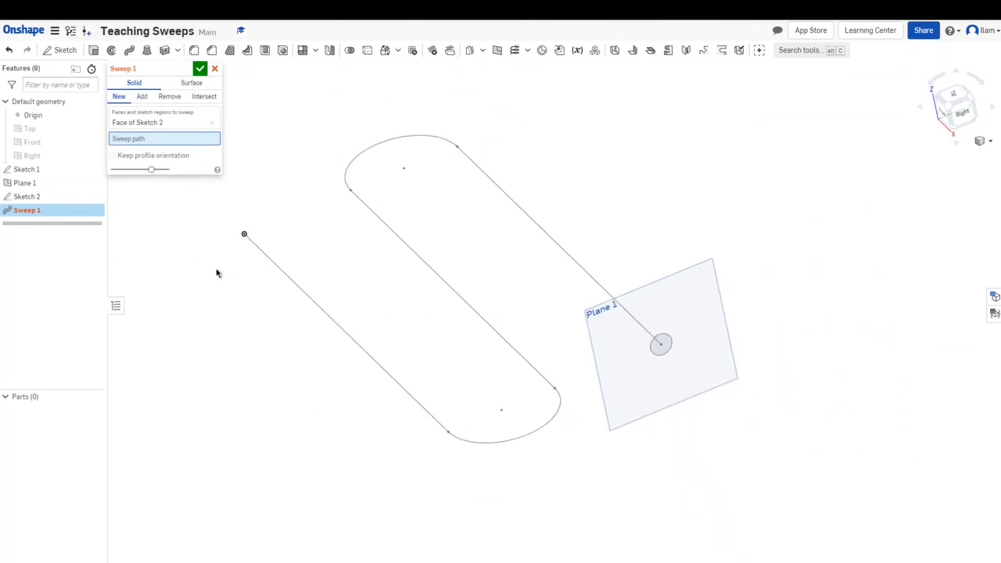
left_click(25, 169)
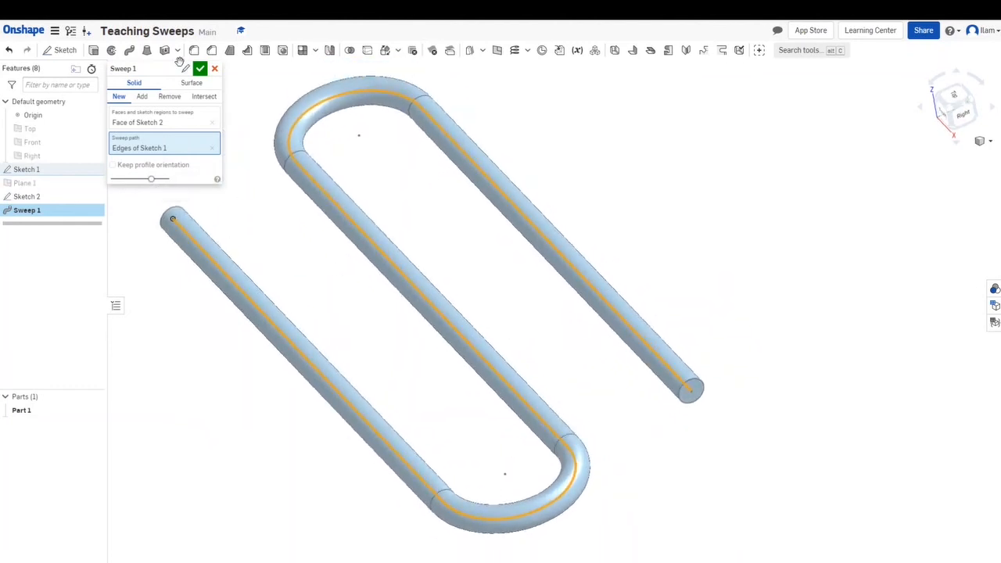
left_click(200, 68)
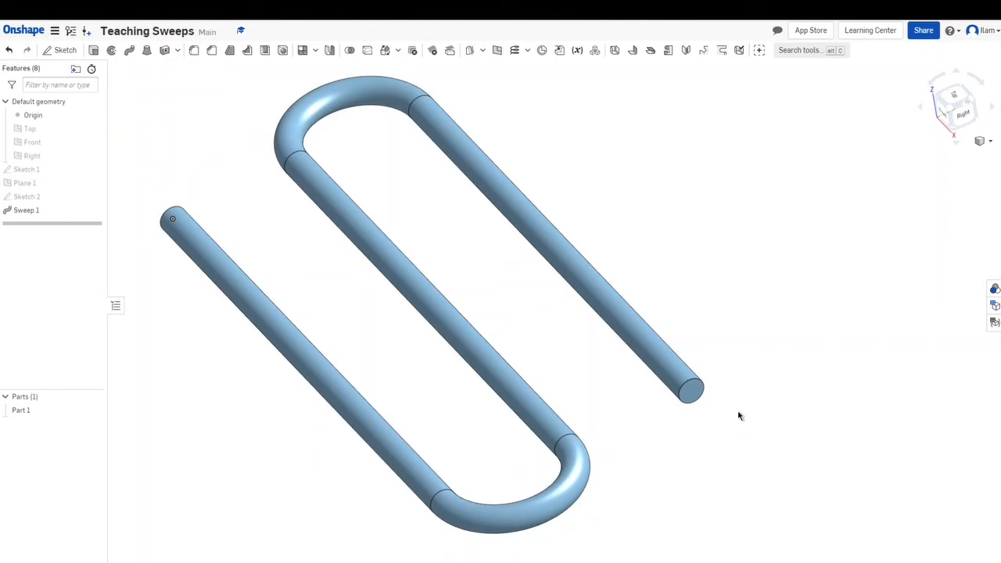
left_click_drag(738, 416, 604, 293)
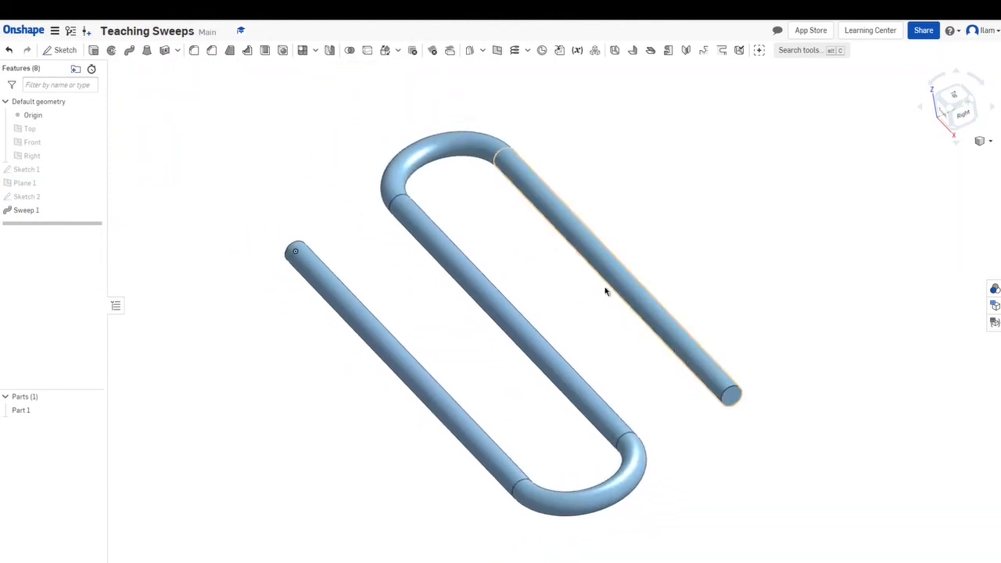